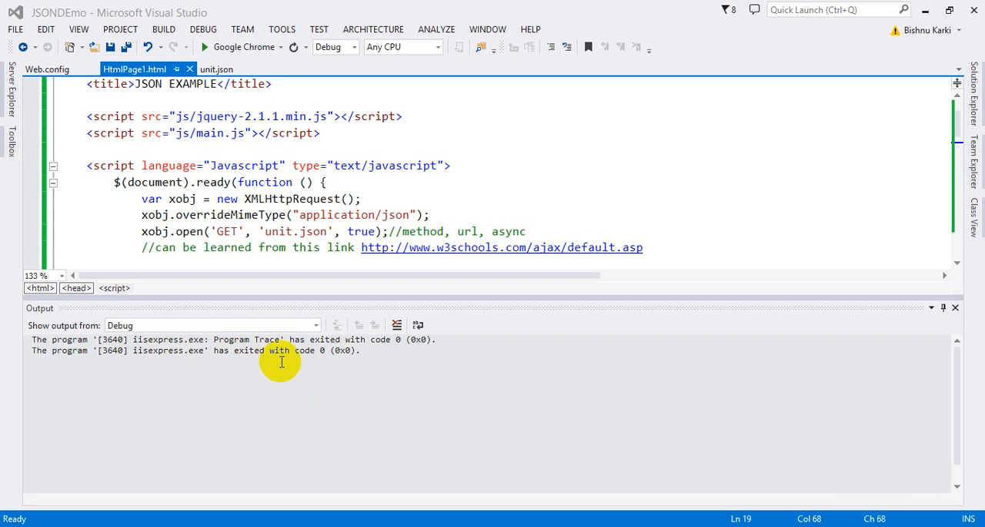
pyautogui.moveTo(287, 356)
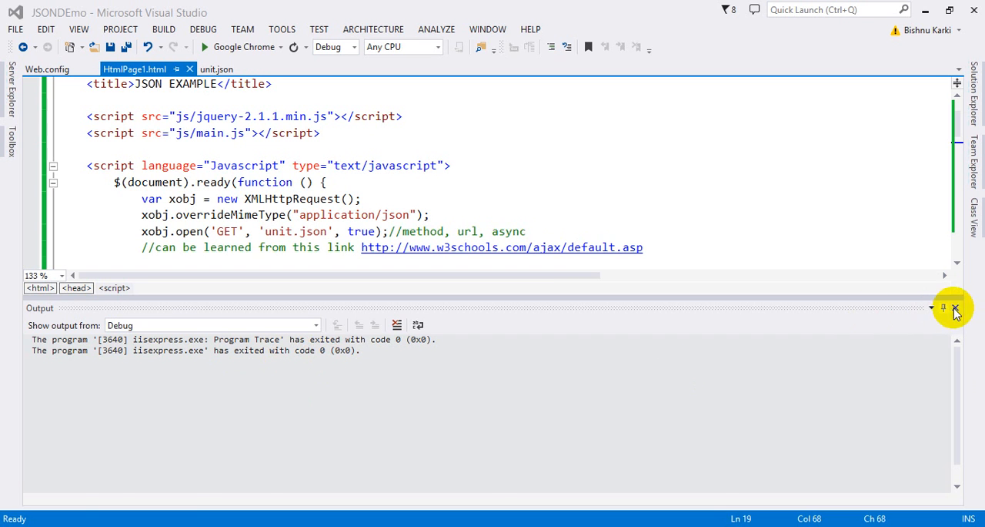
# Close the debug Output pane to show the JSONDemo project files beside HtmlPage1.html.
pyautogui.click(954, 308)
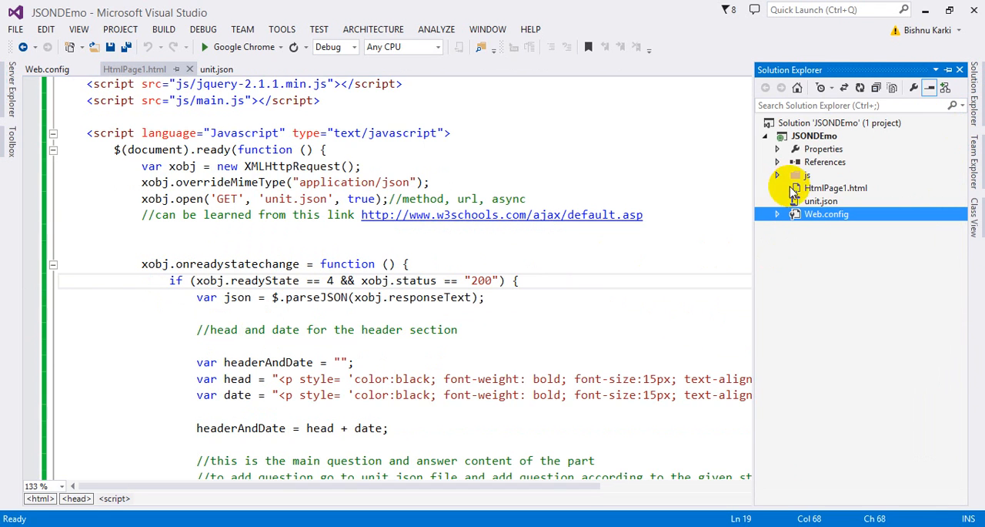
# Open unit.json from the project files and highlight its questionAnswer key.
pyautogui.click(835, 188)
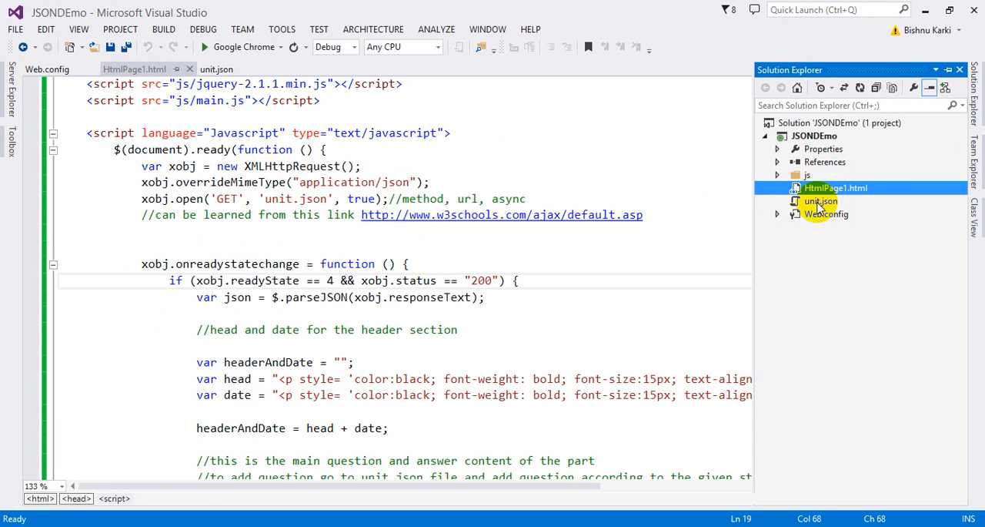
pyautogui.doubleClick(820, 201)
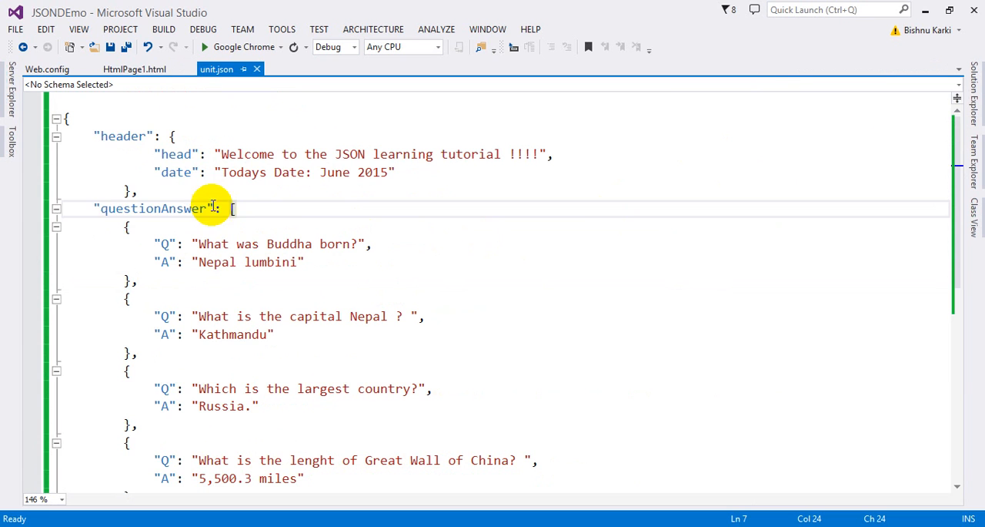
pyautogui.doubleClick(122, 137)
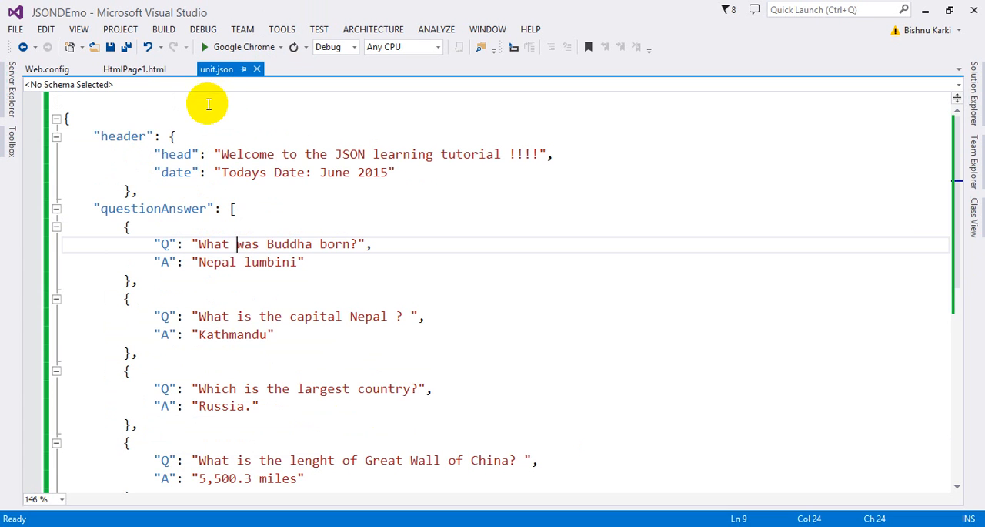
# Switch back to HtmlPage1.html to view its XMLHttpRequest script for unit.json.
pyautogui.click(134, 69)
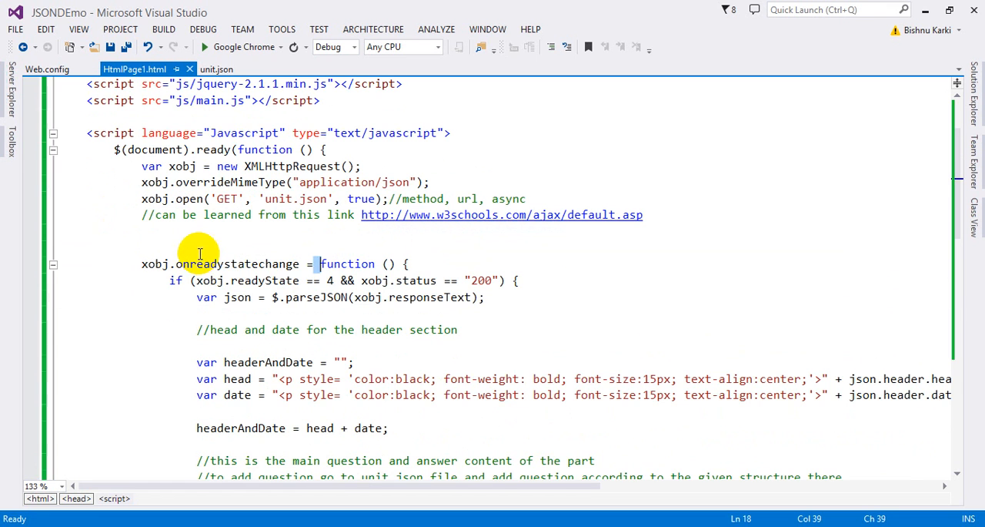
pyautogui.moveTo(357, 214)
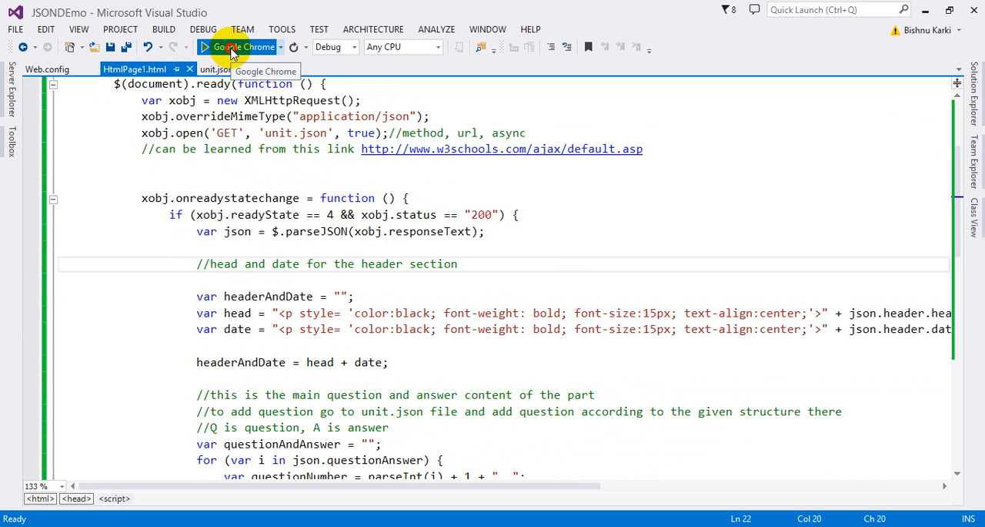
# Launch HtmlPage1.html in Google Chrome and review the rendered header and four questions.
pyautogui.click(206, 47)
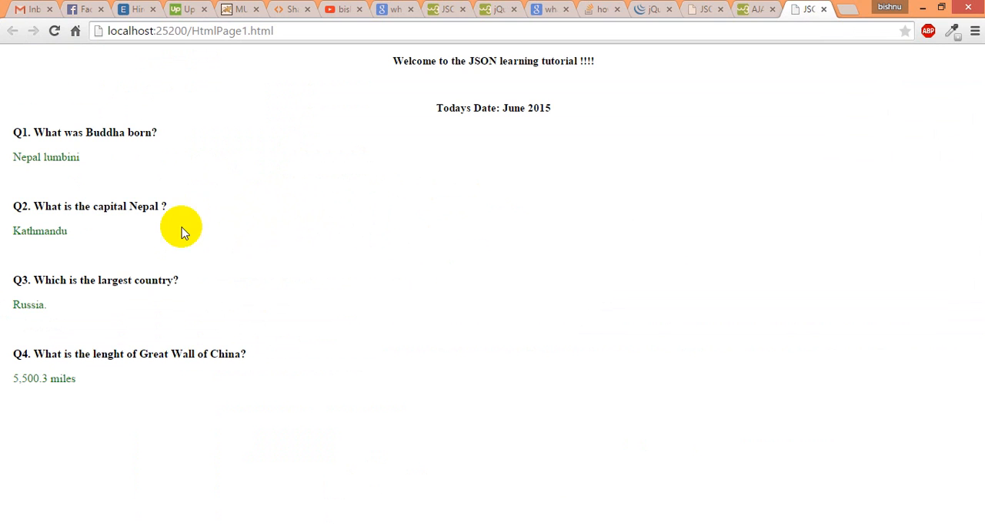
pyautogui.moveTo(410, 73)
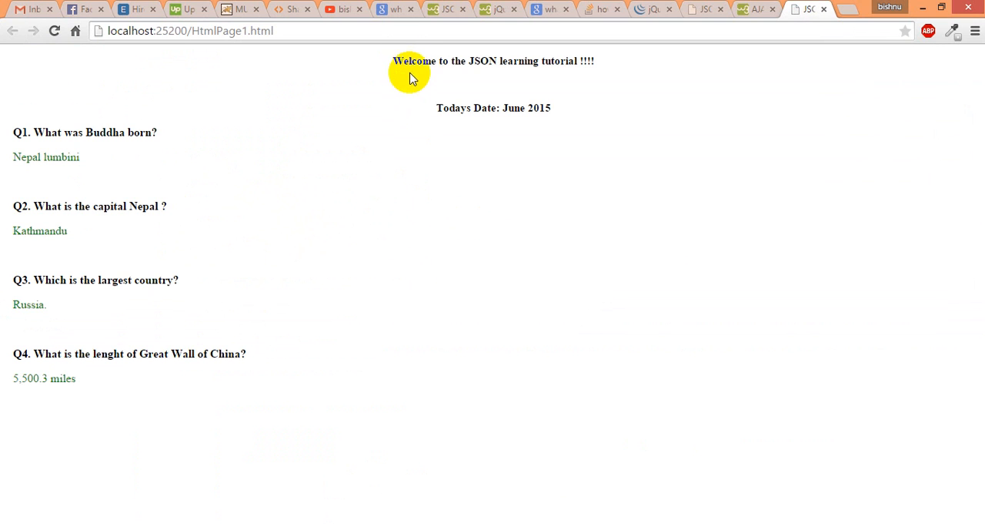
pyautogui.moveTo(393, 61); pyautogui.dragTo(585, 61)
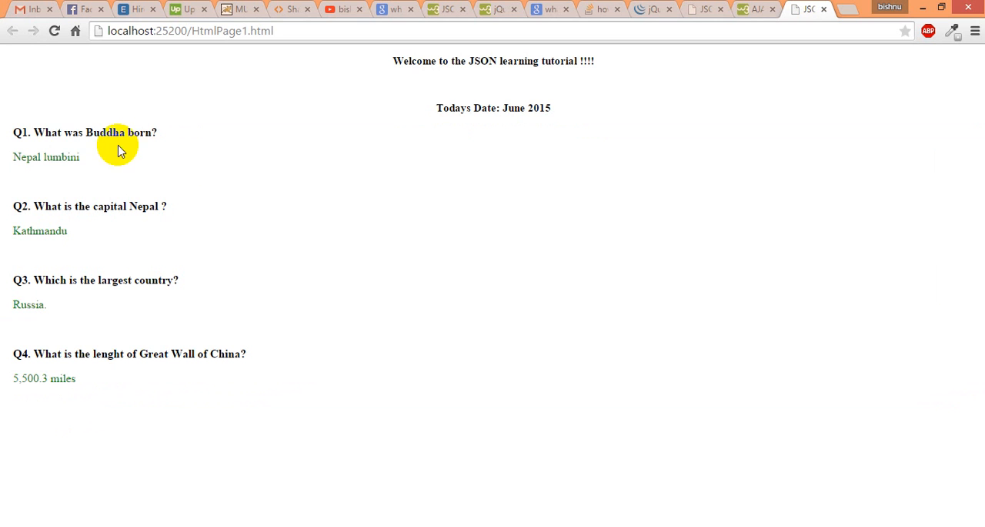
pyautogui.moveTo(47, 230)
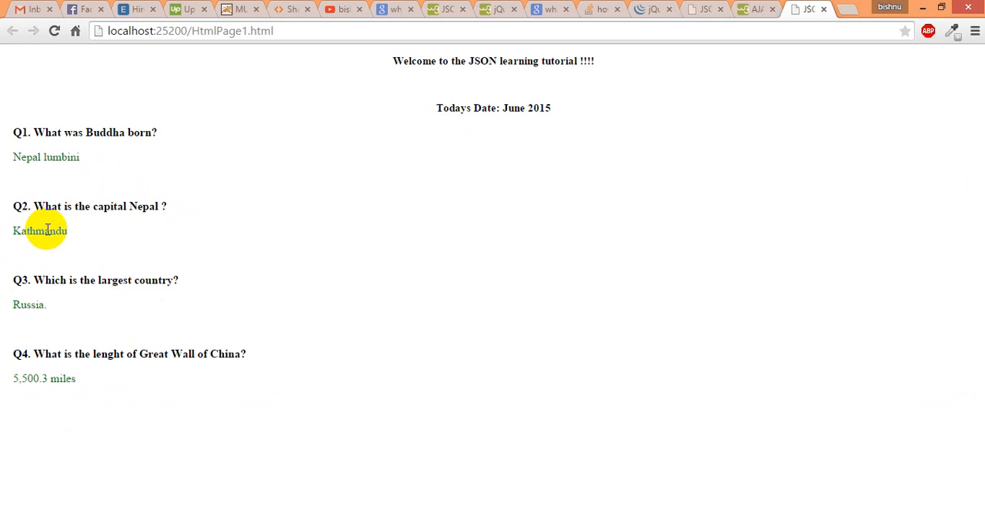
pyautogui.moveTo(213, 355)
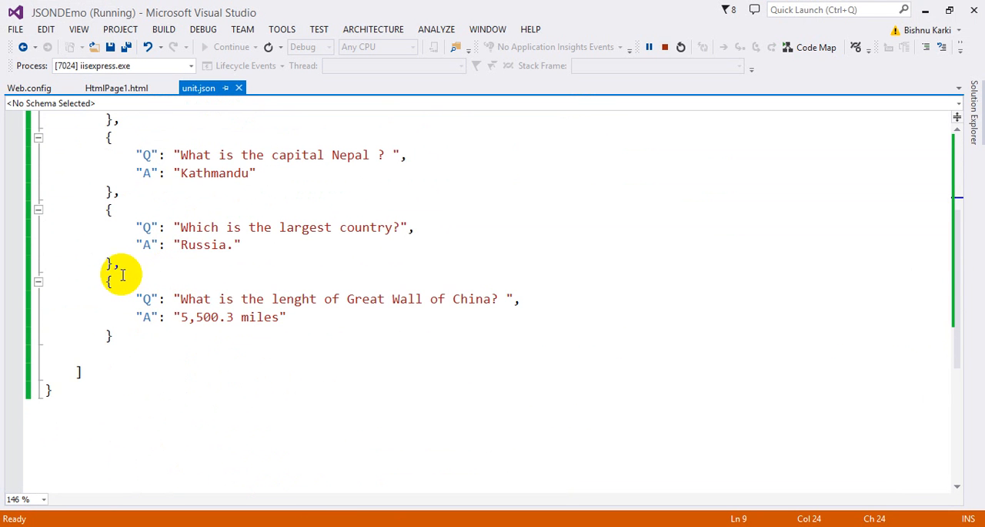
# Delete the duplicated last question block in unit.json and return to HtmlPage1.html.
pyautogui.moveTo(122, 275); pyautogui.dragTo(135, 334)
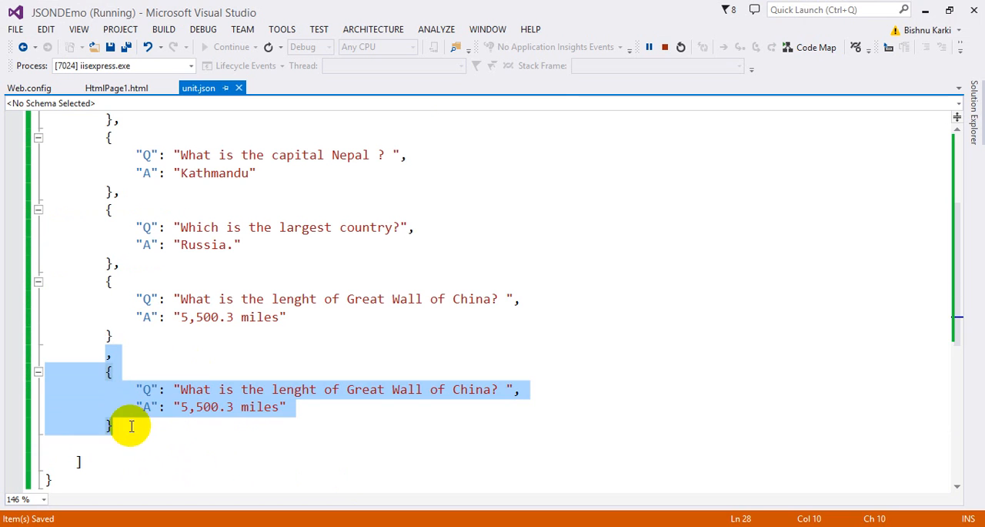
pyautogui.press('Delete')
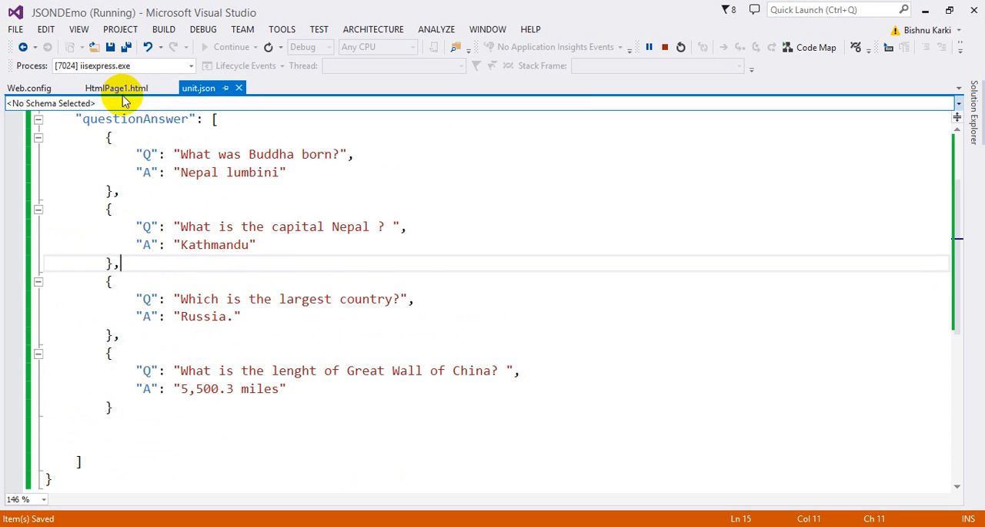
pyautogui.click(117, 87)
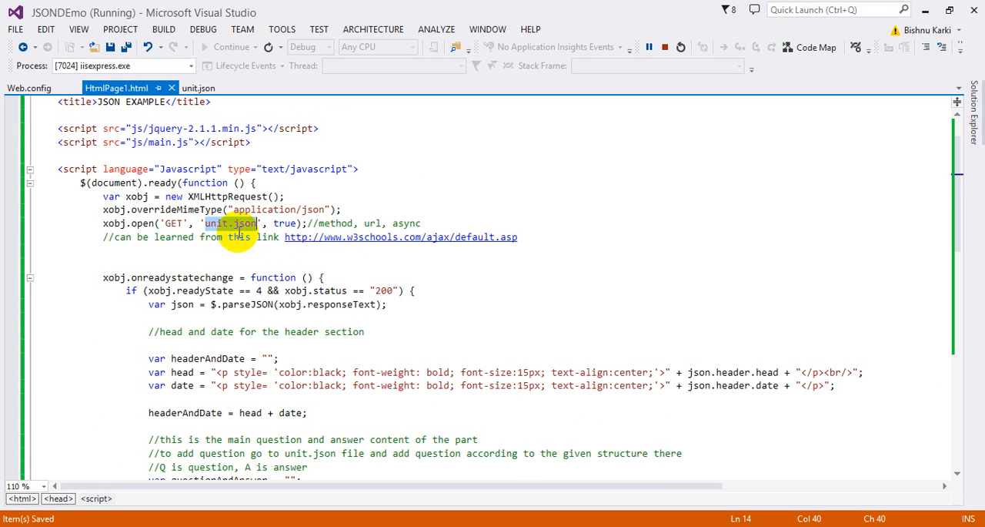
pyautogui.moveTo(241, 263)
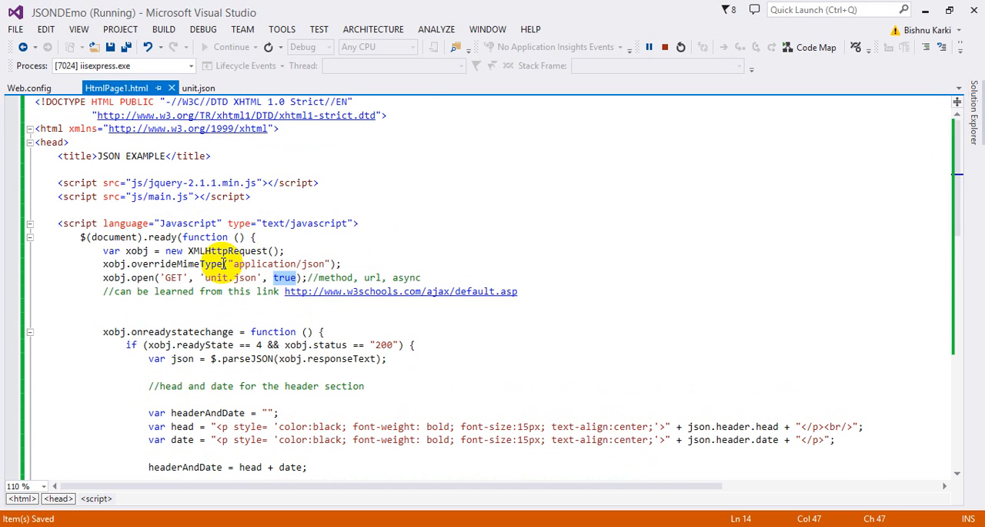
# Highlight the parseJSON call and its responseText argument in HtmlPage1.html's script.
pyautogui.scroll(-3)
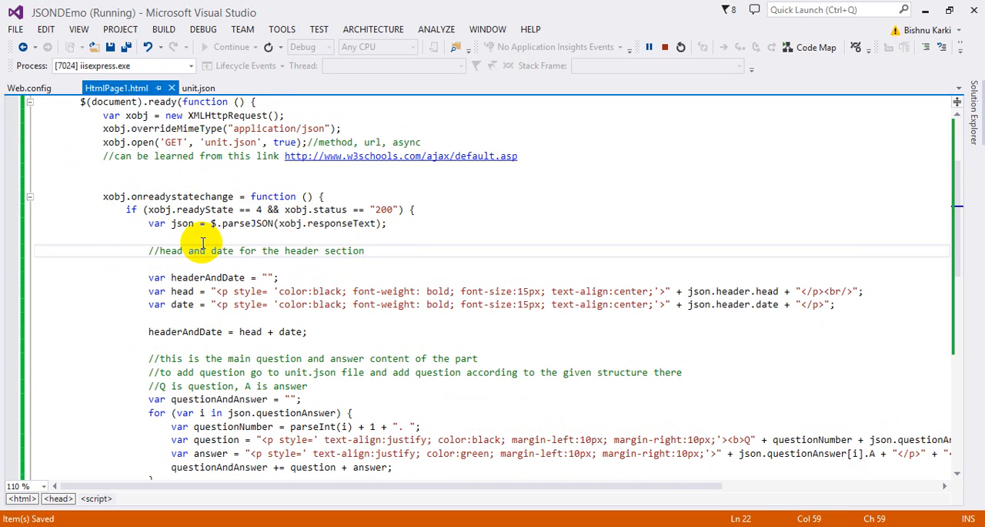
pyautogui.moveTo(246, 222)
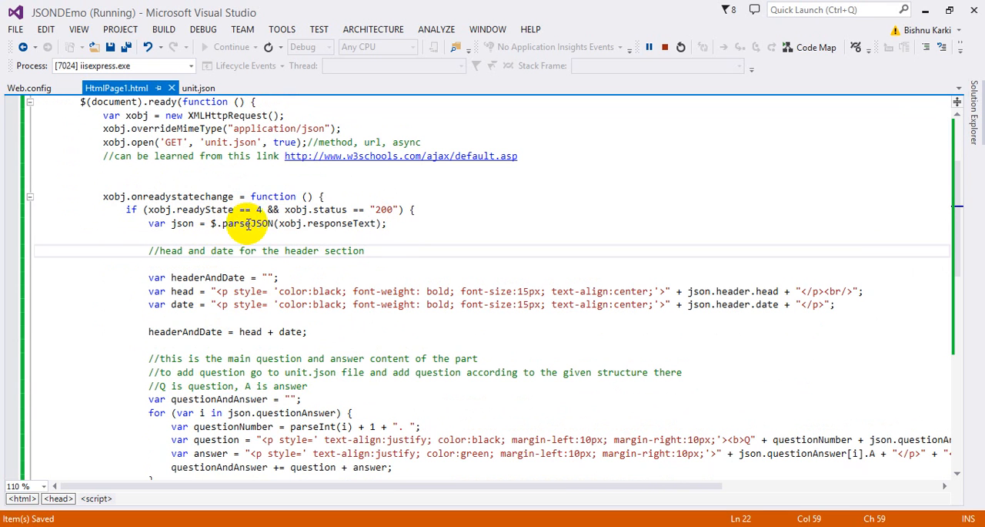
pyautogui.doubleClick(183, 223)
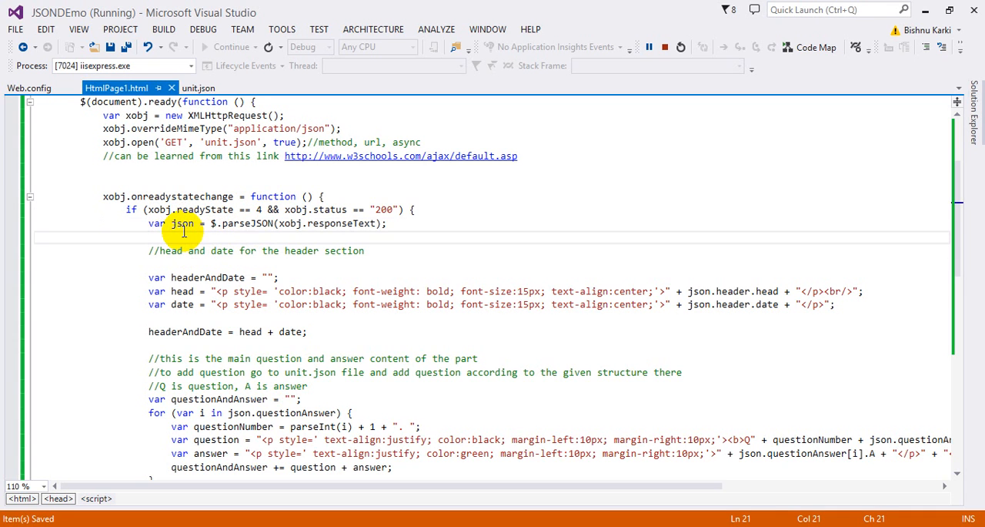
pyautogui.moveTo(331, 223)
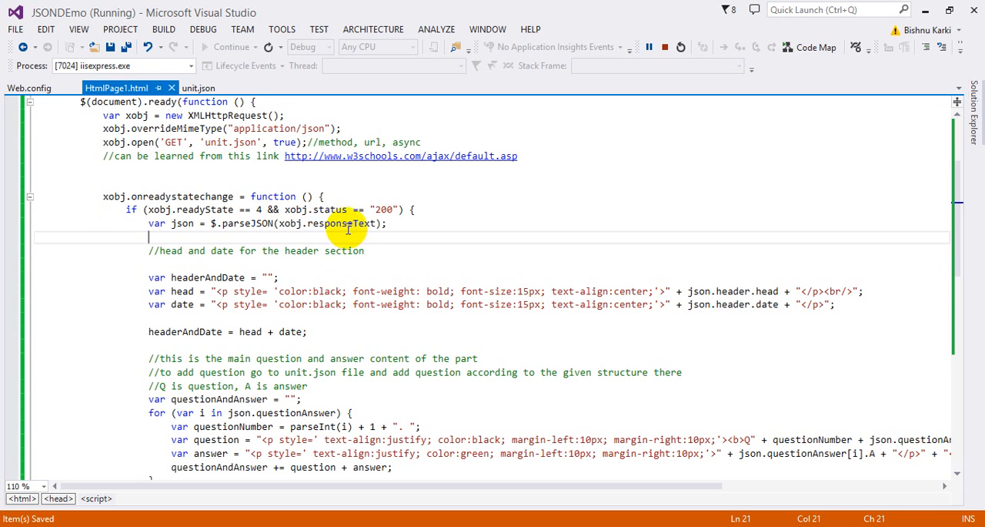
pyautogui.doubleClick(341, 223)
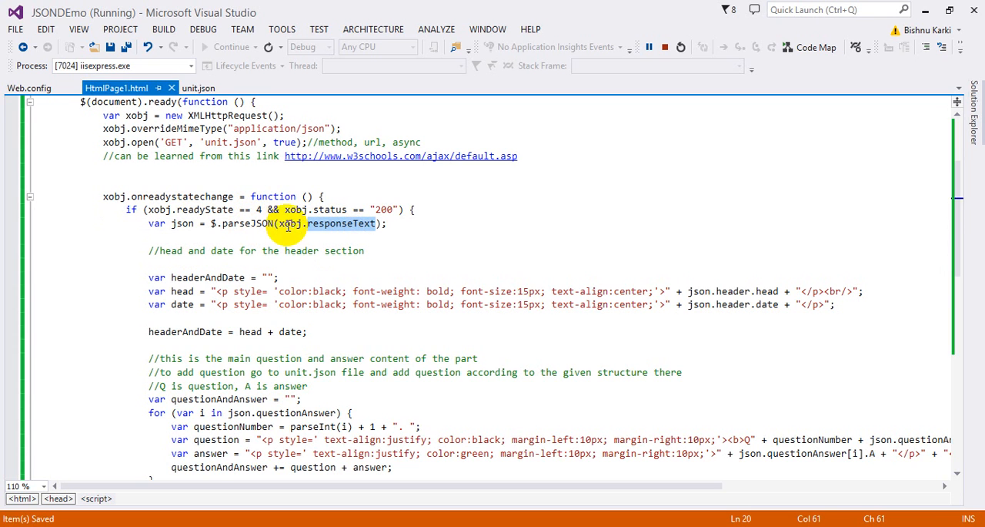
pyautogui.click(198, 87)
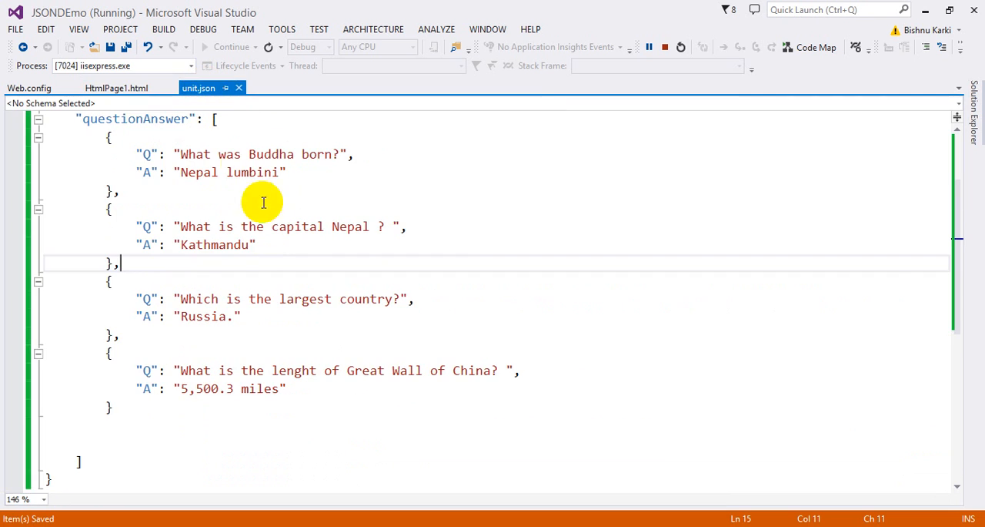
pyautogui.click(115, 88)
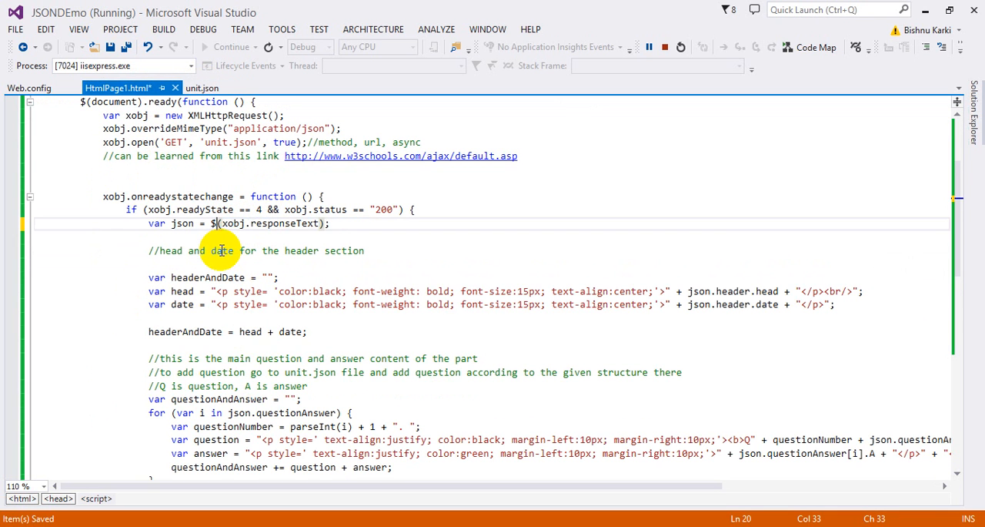
# Retype .parse, accept parseJSON from IntelliSense, and view unit.json's header data.
pyautogui.write('.parse')
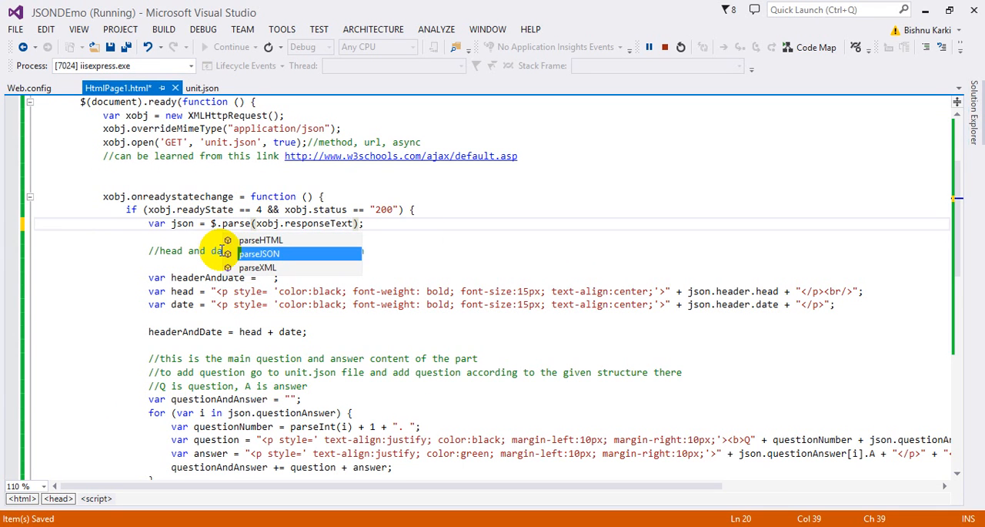
pyautogui.press('Backspace')
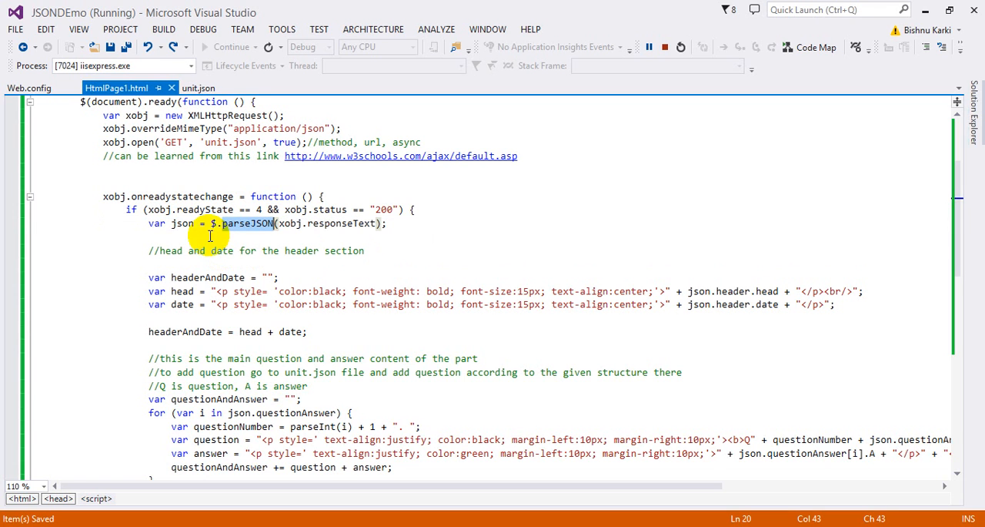
pyautogui.scroll(-3)
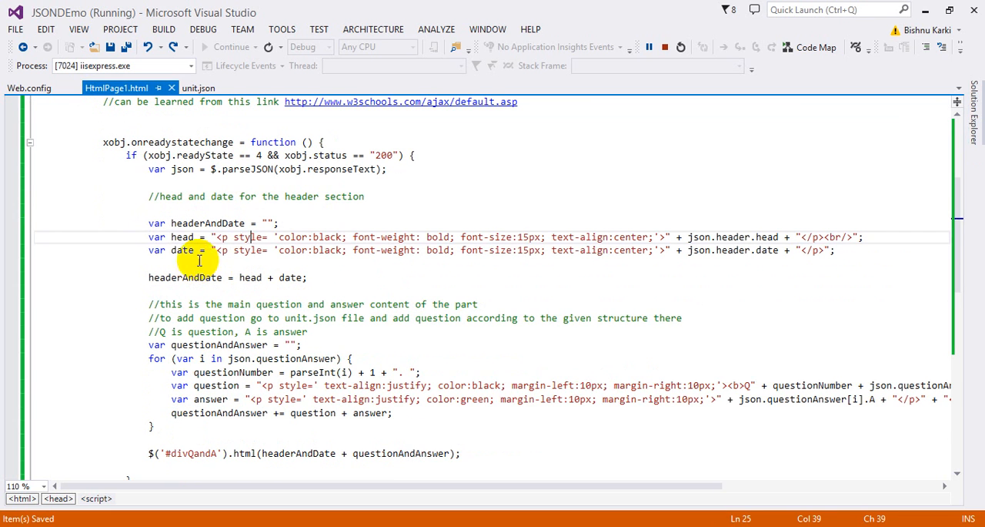
pyautogui.click(198, 87)
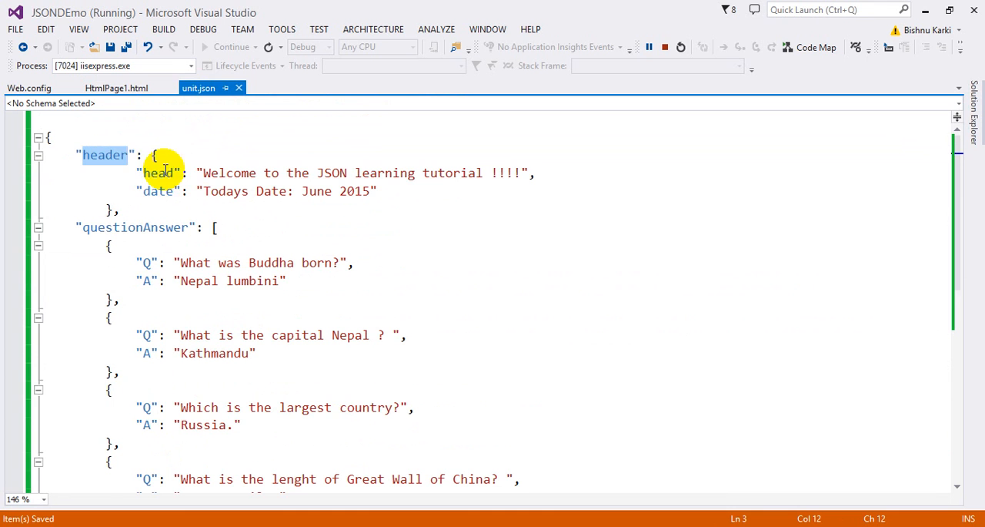
# Show HtmlPage1.html's script where the parsed json variable builds the header and questions.
pyautogui.click(116, 88)
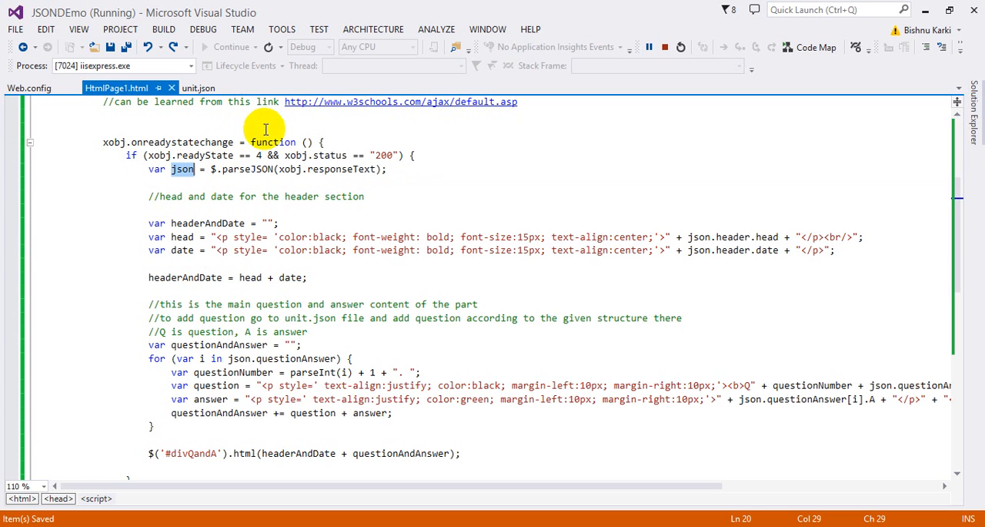
pyautogui.moveTo(265, 128)
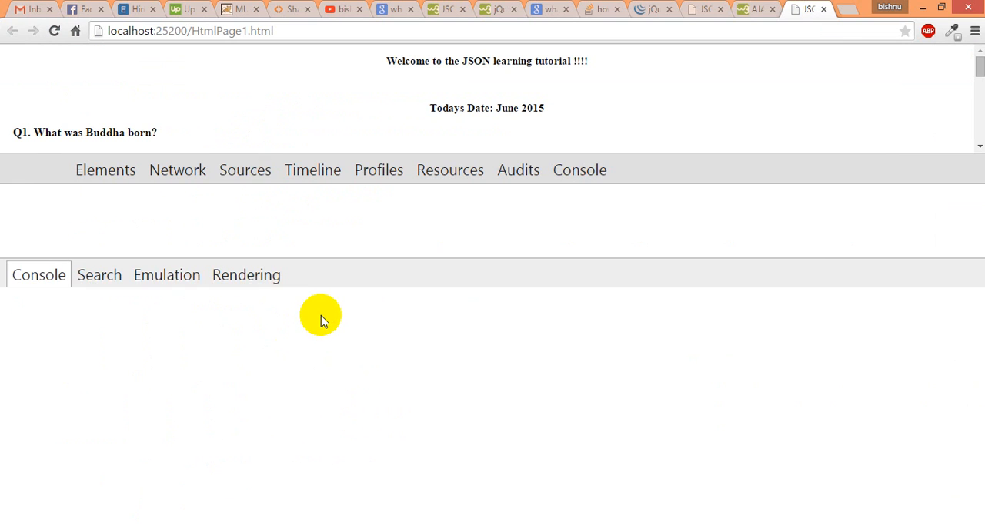
# Evaluate $.parseJSON(xobj.responseText) in the paused Chrome DevTools Console.
pyautogui.click(244, 169)
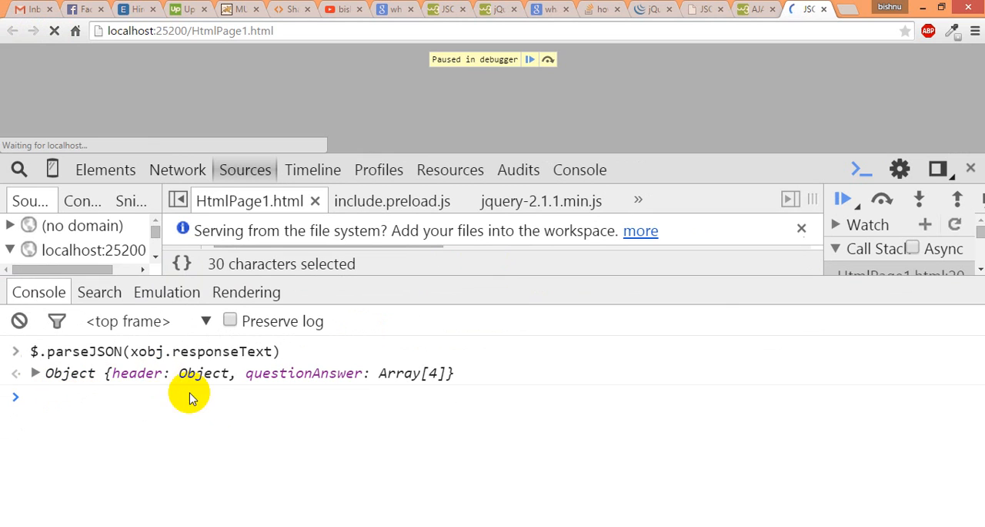
pyautogui.moveTo(408, 385)
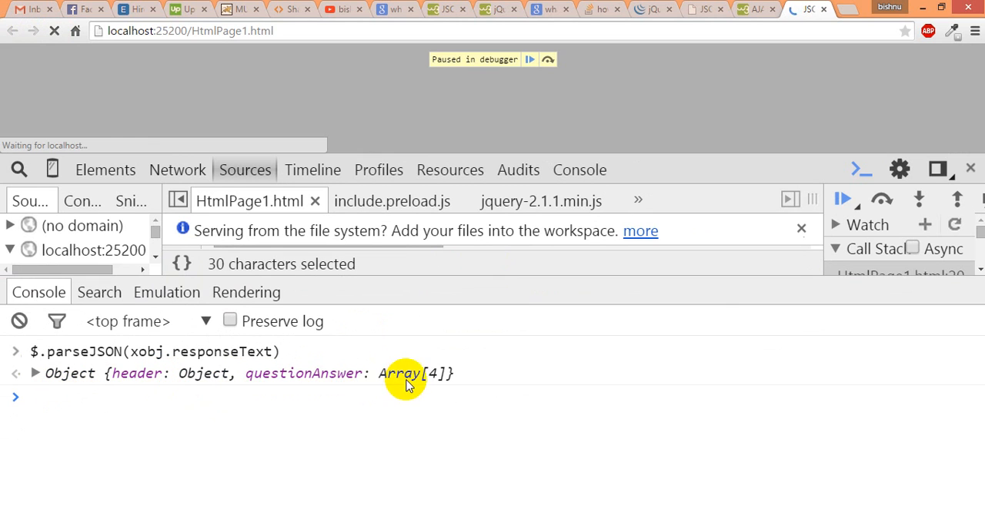
# Expand the Object, questionAnswer and its first three entries in the console output.
pyautogui.click(35, 372)
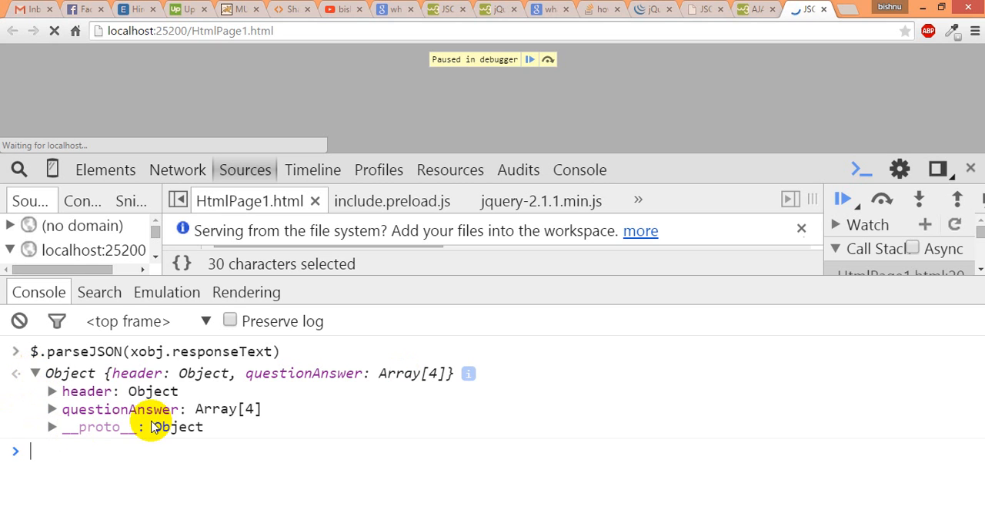
pyautogui.moveTo(241, 415)
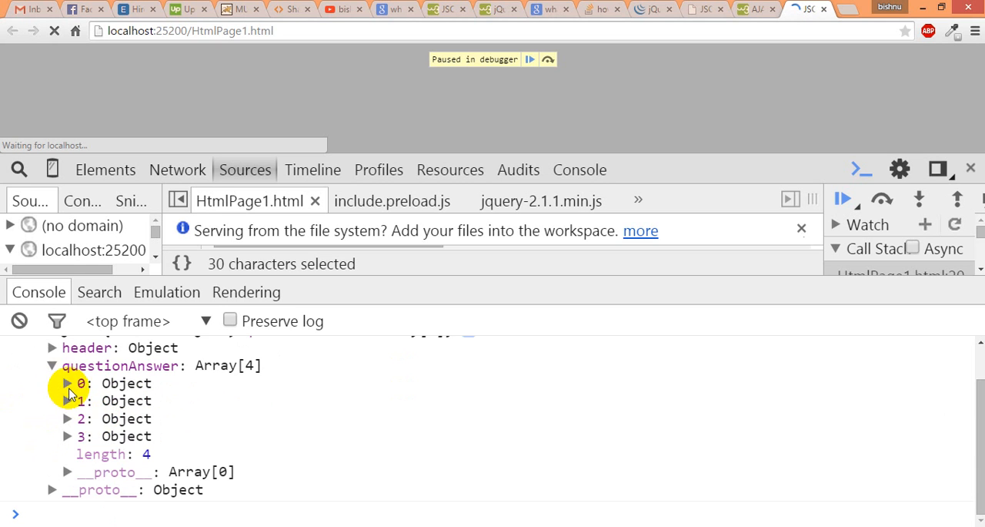
pyautogui.click(67, 383)
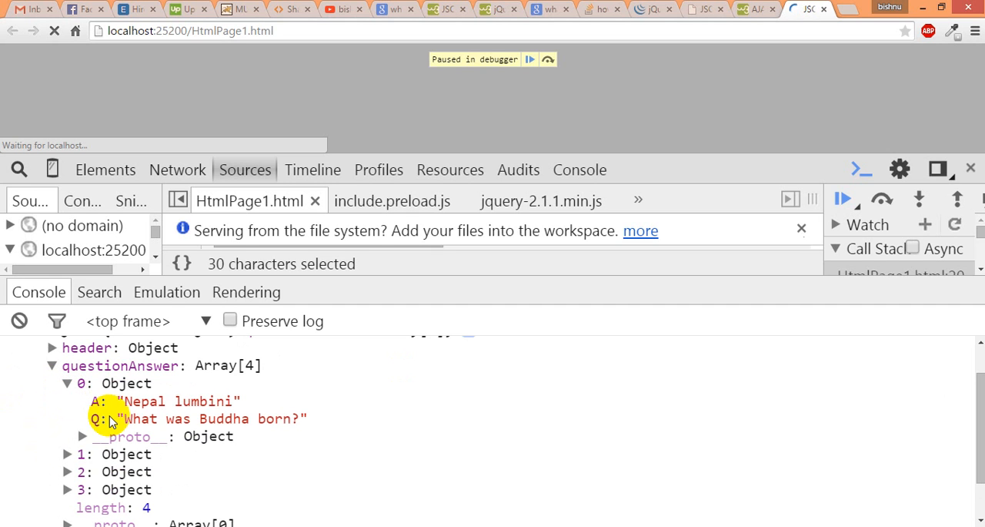
pyautogui.moveTo(181, 418)
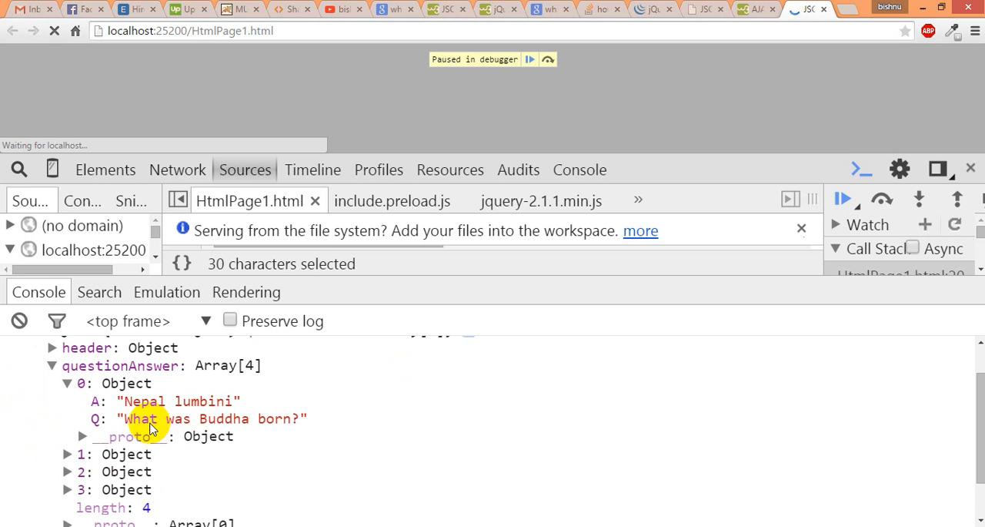
pyautogui.moveTo(274, 427)
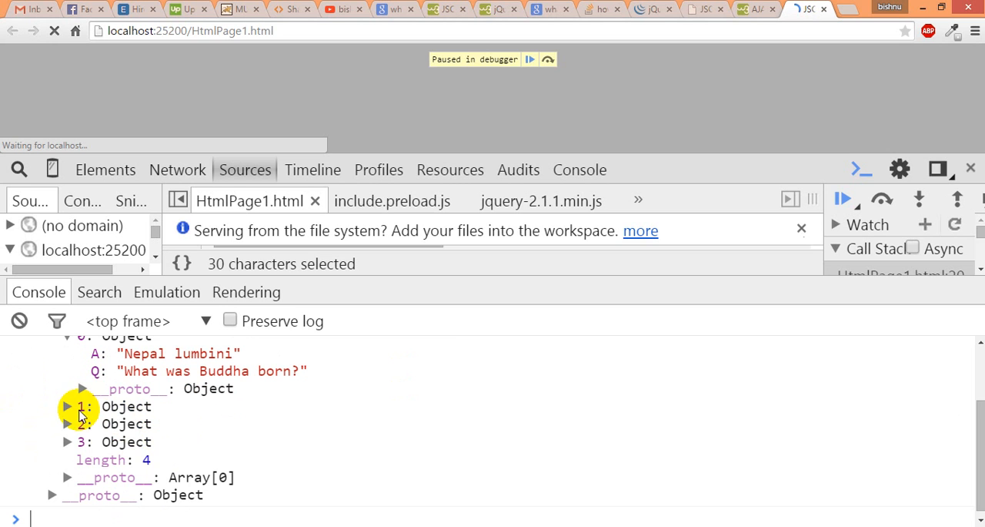
pyautogui.click(67, 405)
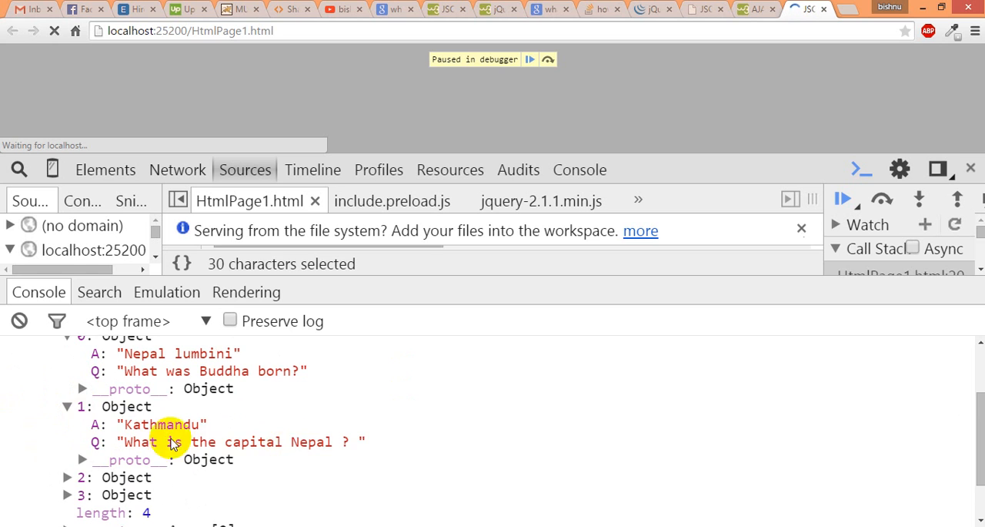
pyautogui.scroll(-3)
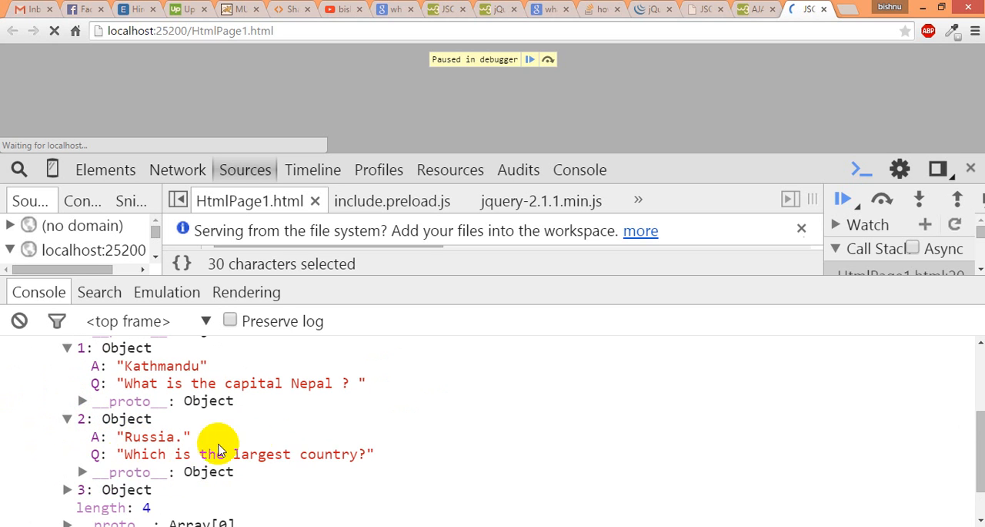
pyautogui.scroll(-3)
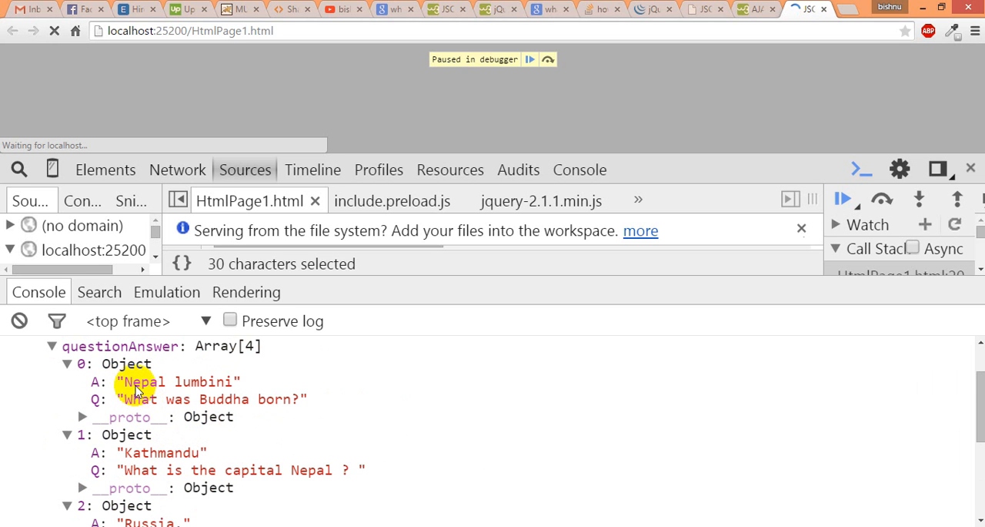
pyautogui.moveTo(331, 140)
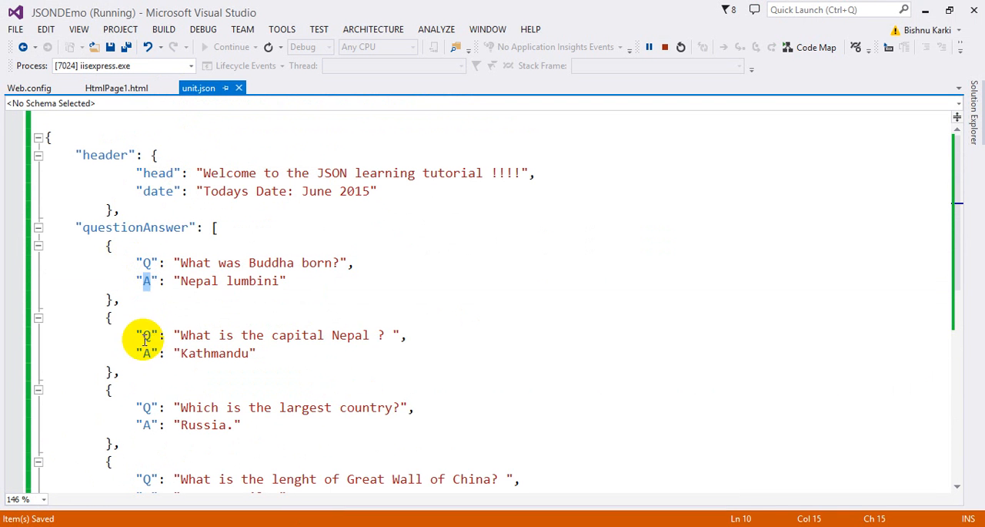
# Highlight unit.json's question, answer and Great Wall of China lines, then return to HtmlPage1.html.
pyautogui.click(146, 263)
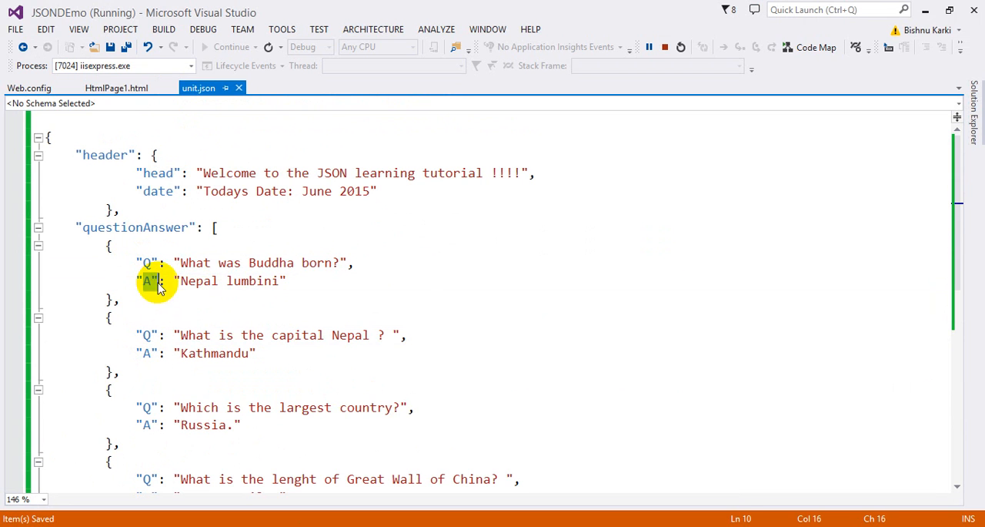
pyautogui.click(231, 358)
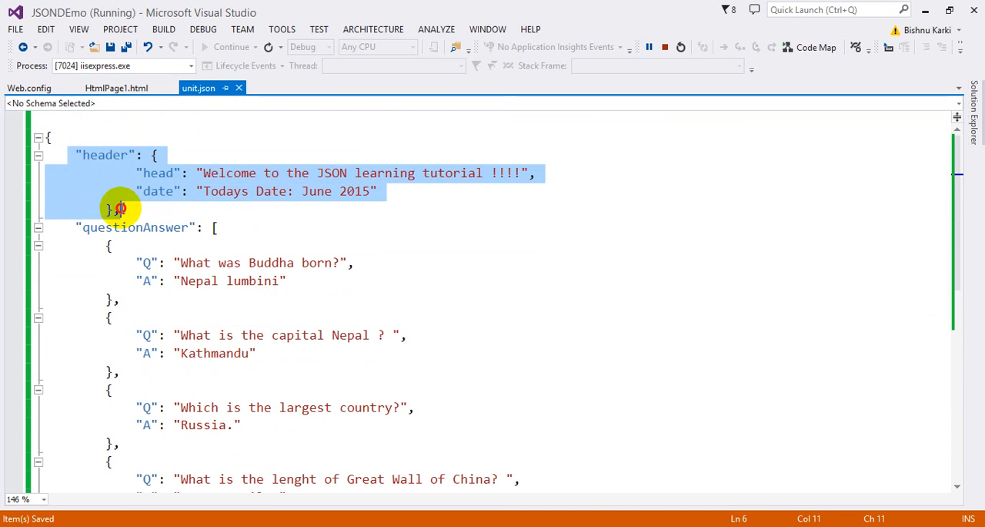
pyautogui.click(145, 227)
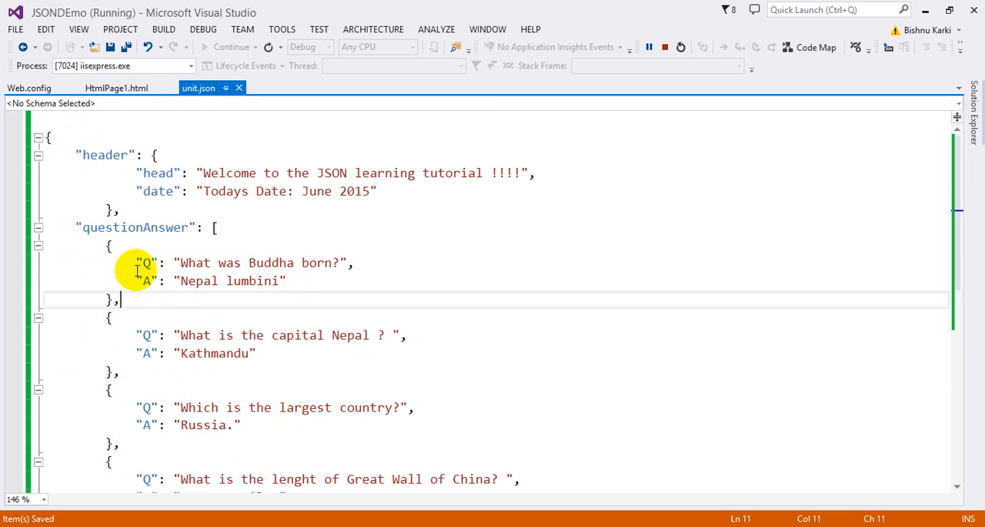
pyautogui.tripleClick(231, 262)
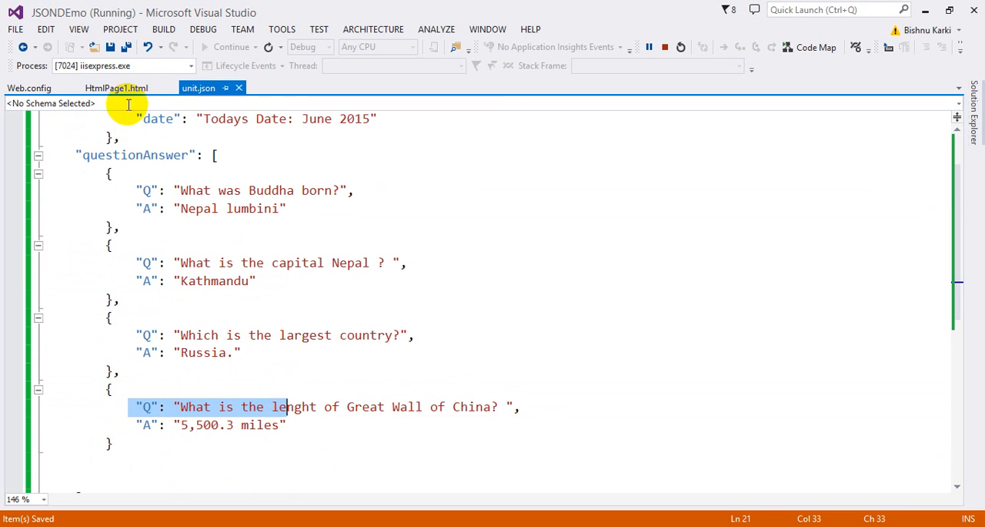
pyautogui.click(115, 88)
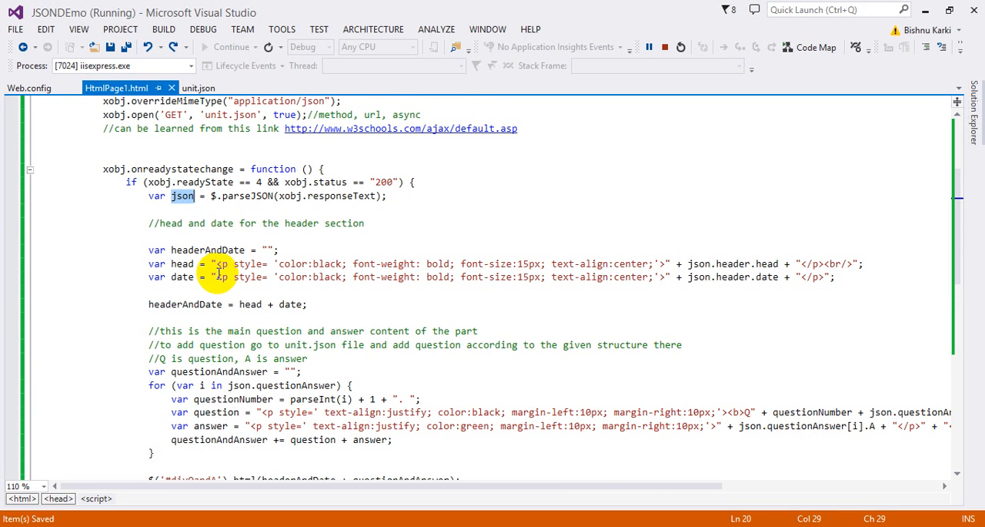
pyautogui.moveTo(192, 249)
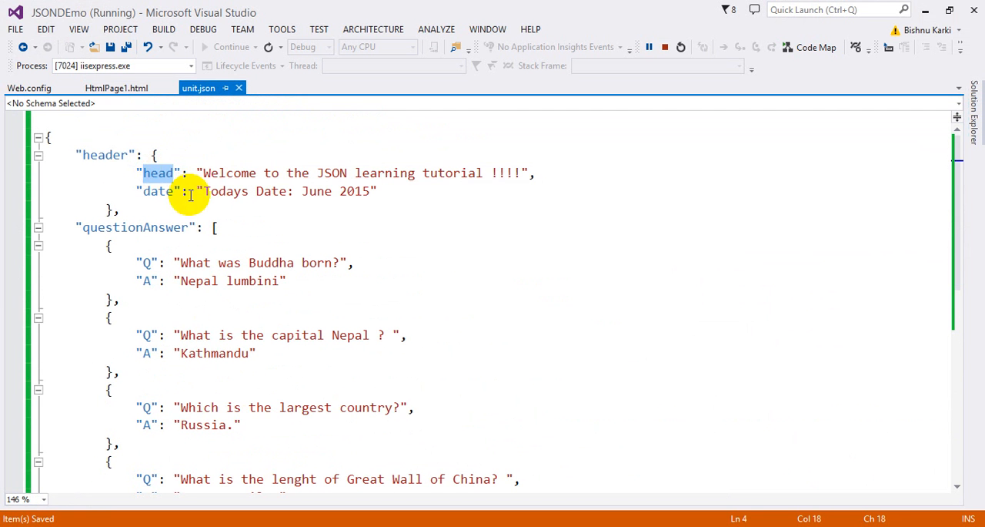
pyautogui.click(116, 87)
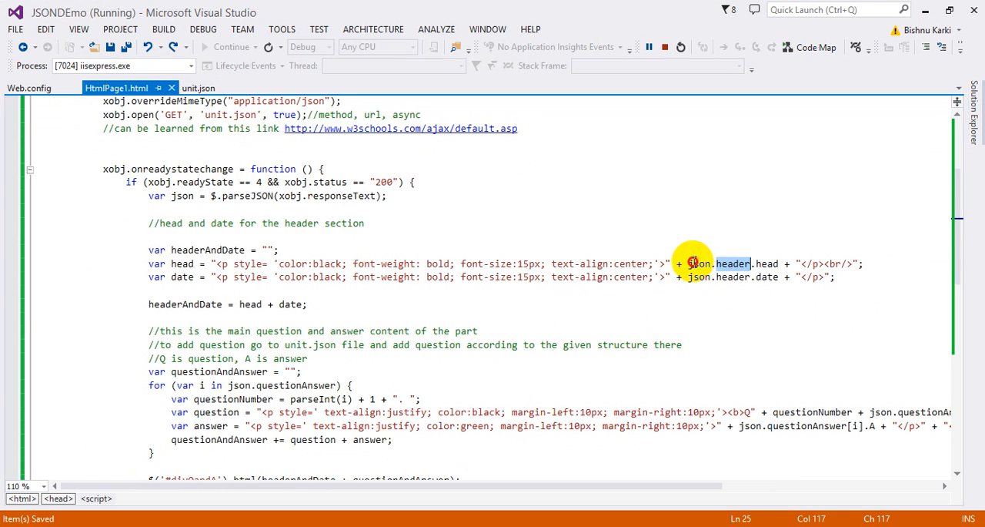
pyautogui.click(729, 276)
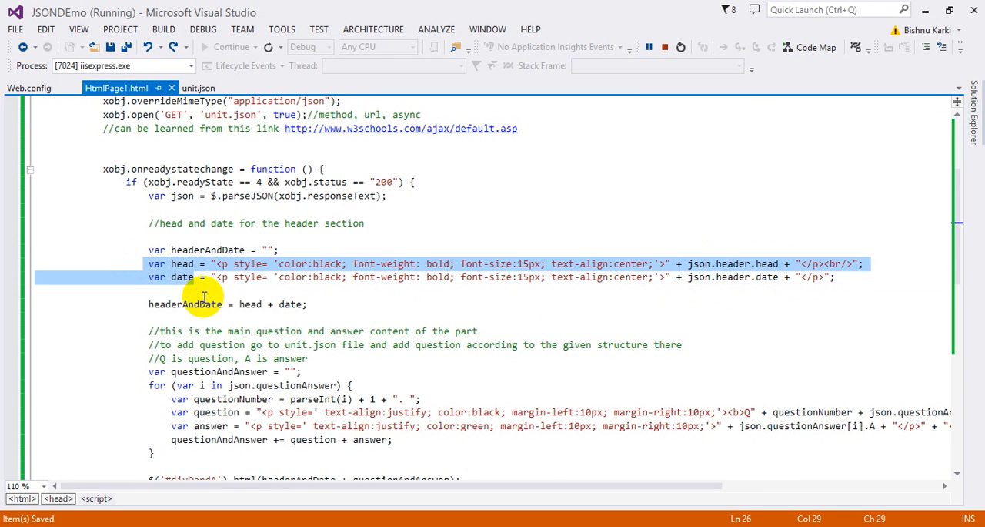
pyautogui.scroll(-3)
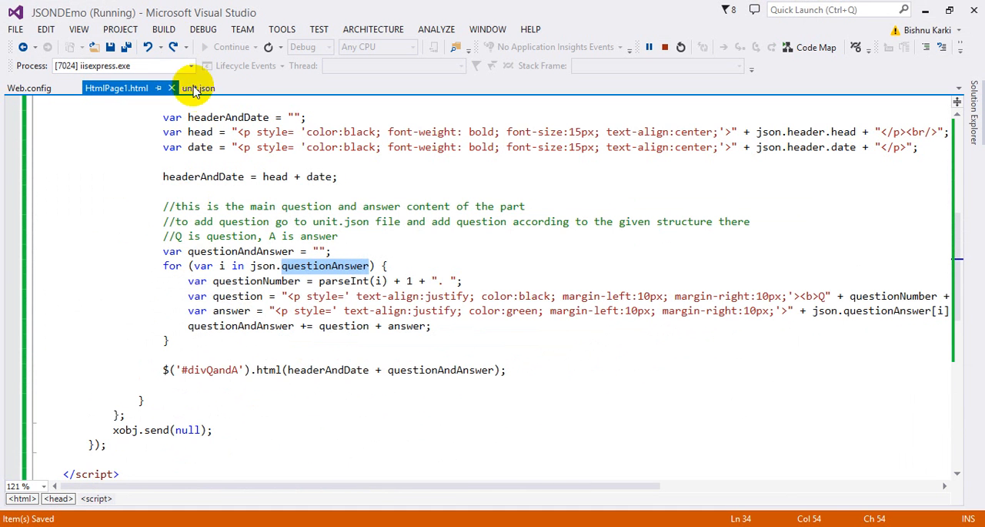
pyautogui.click(197, 87)
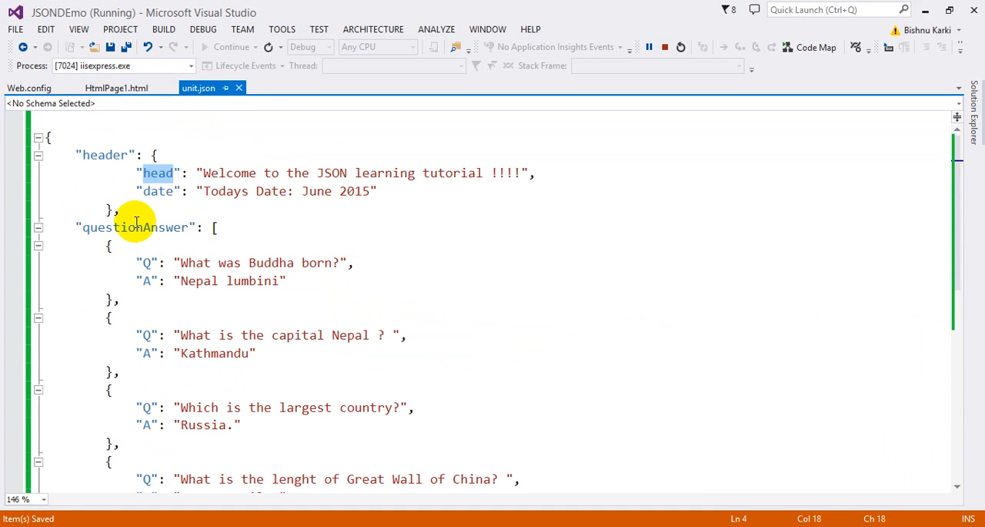
pyautogui.click(134, 227)
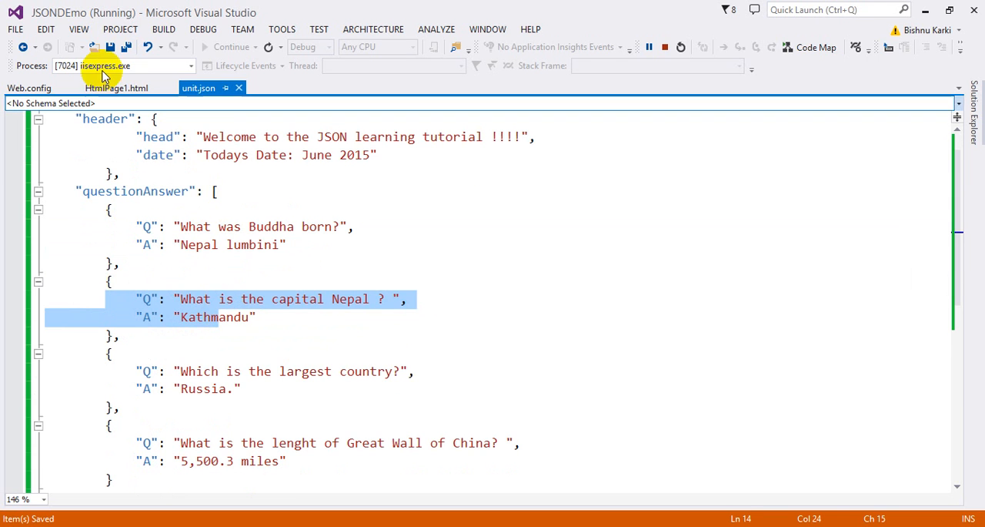
pyautogui.click(116, 87)
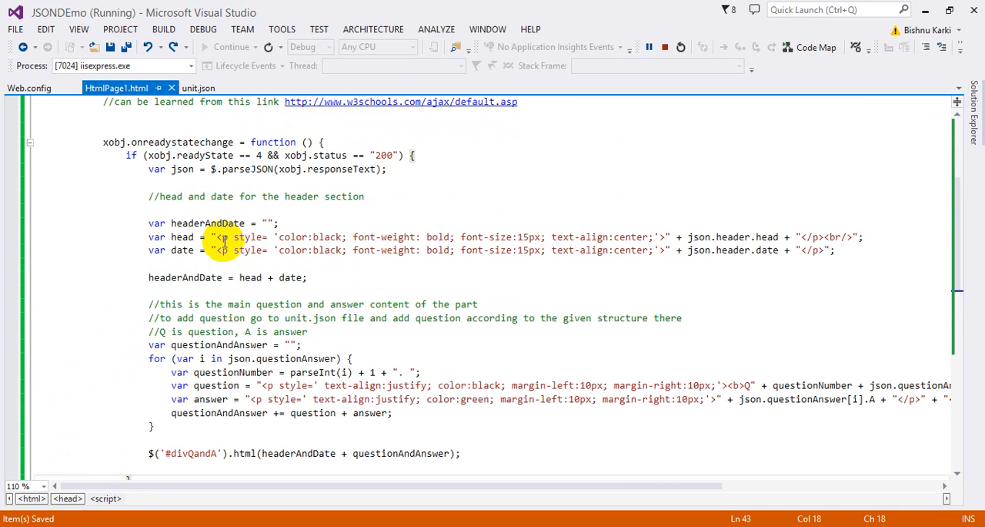
# Resume the paused script from the 'Paused in debugger' overlay so the page finishes loading.
pyautogui.moveTo(214, 237); pyautogui.dragTo(666, 236)
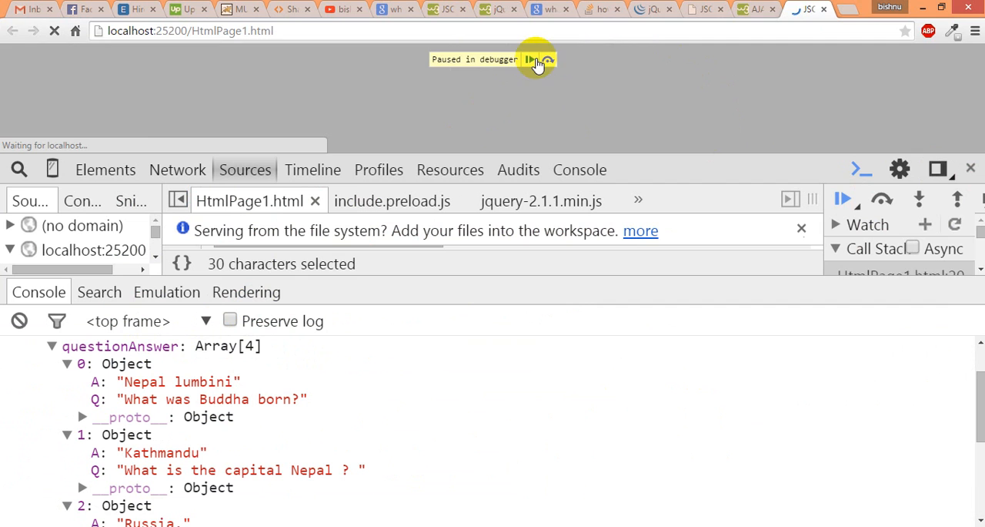
pyautogui.click(548, 59)
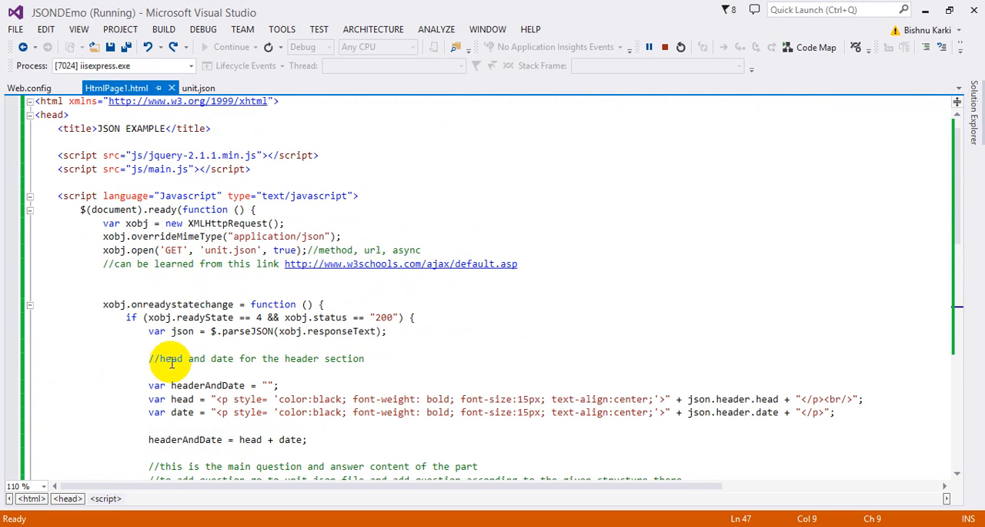
pyautogui.scroll(-3)
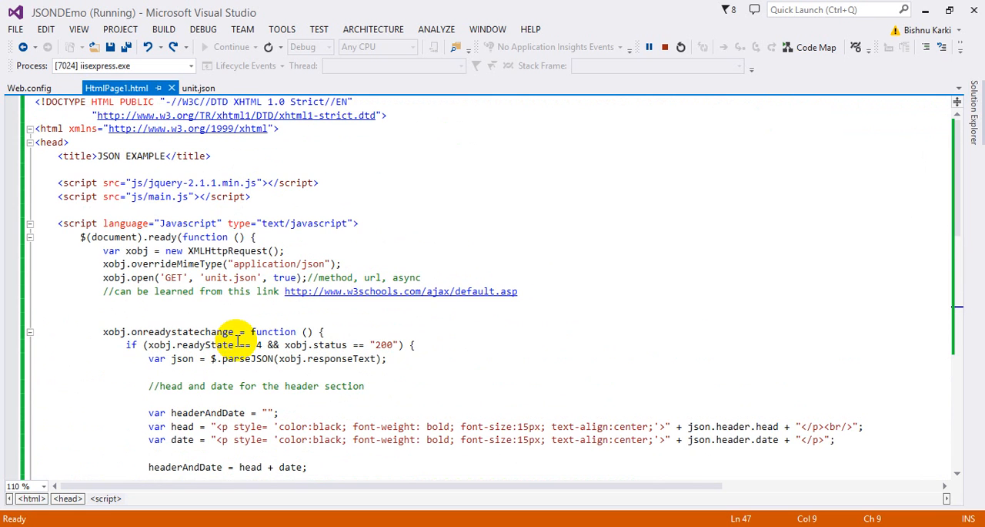
pyautogui.scroll(-3)
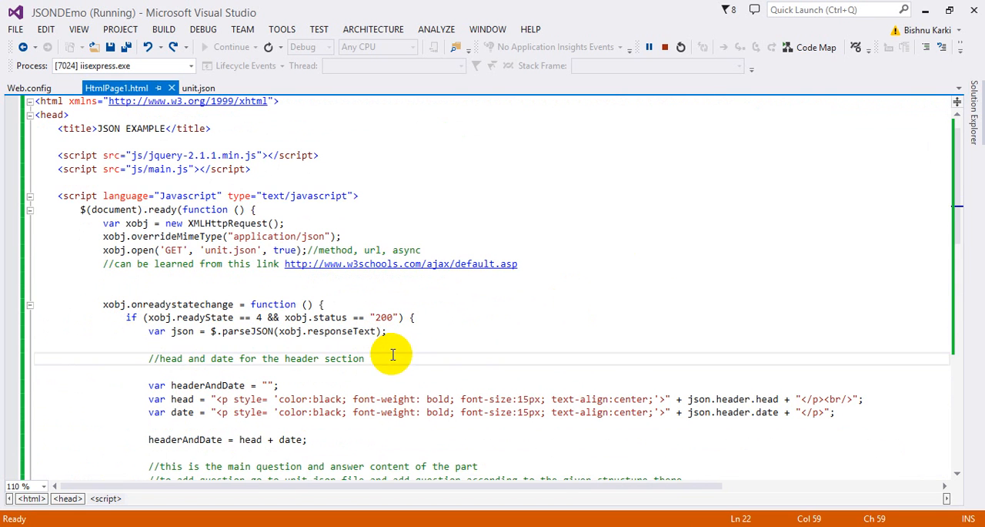
pyautogui.scroll(-3)
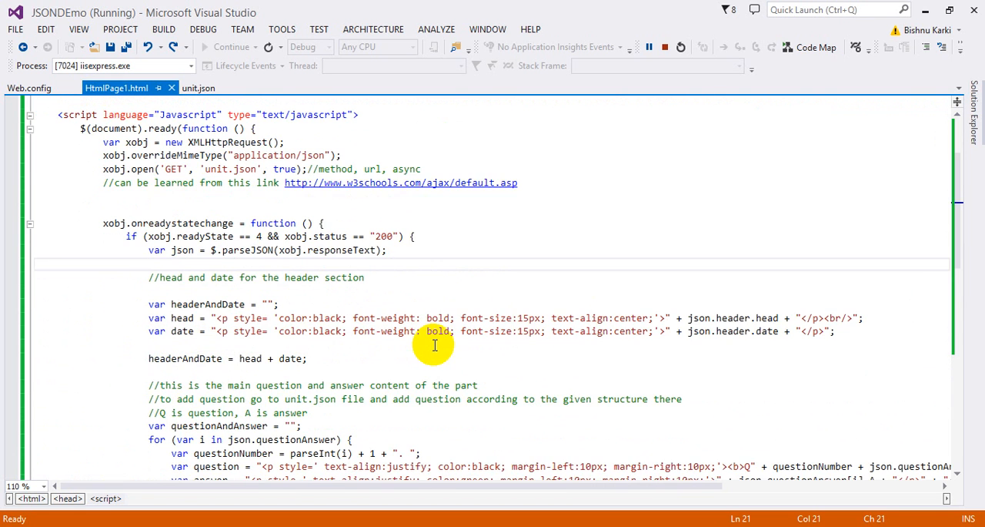